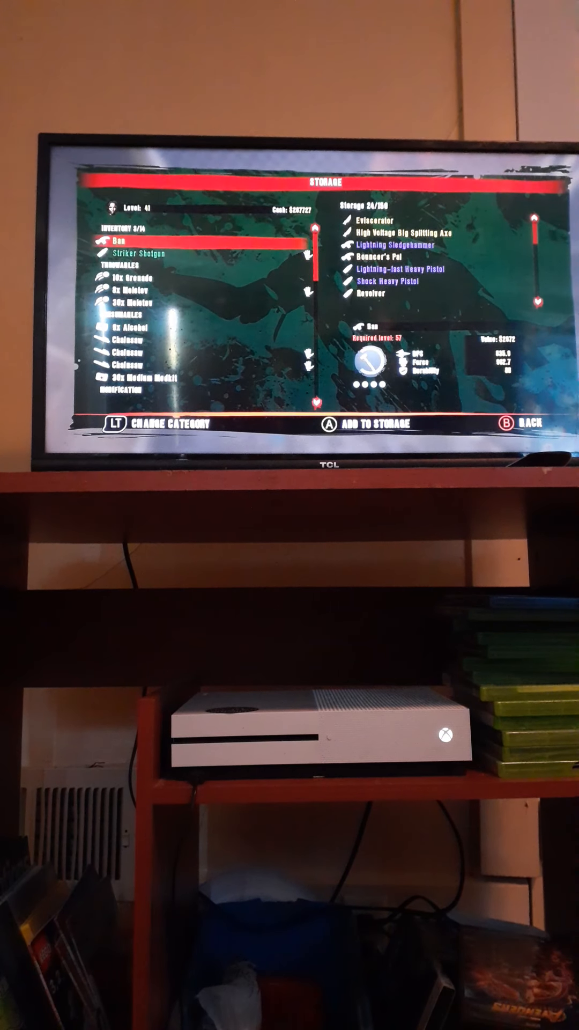
Step: Close the Storage menu and resume play in the room with 24 items stored
key("b")
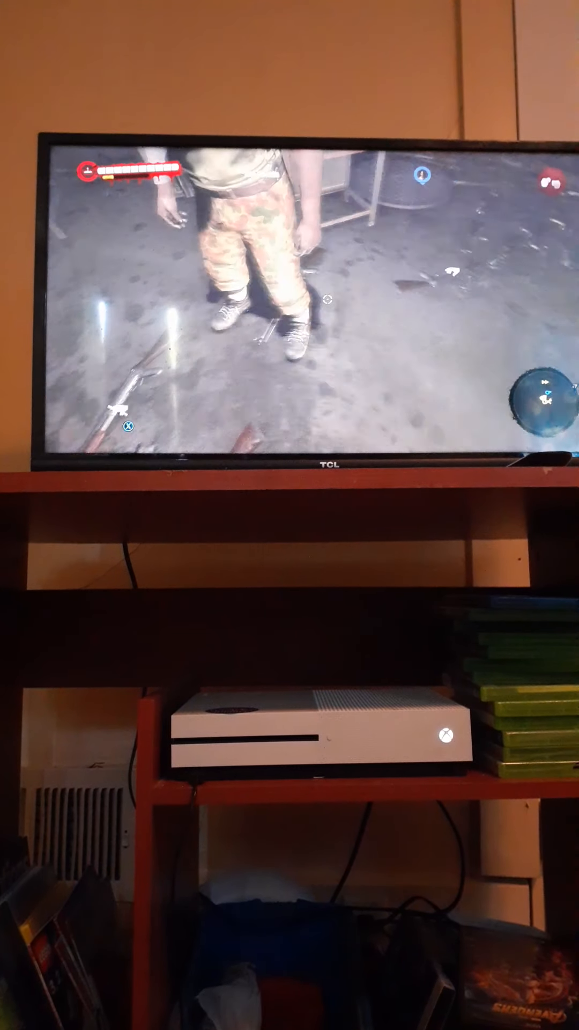